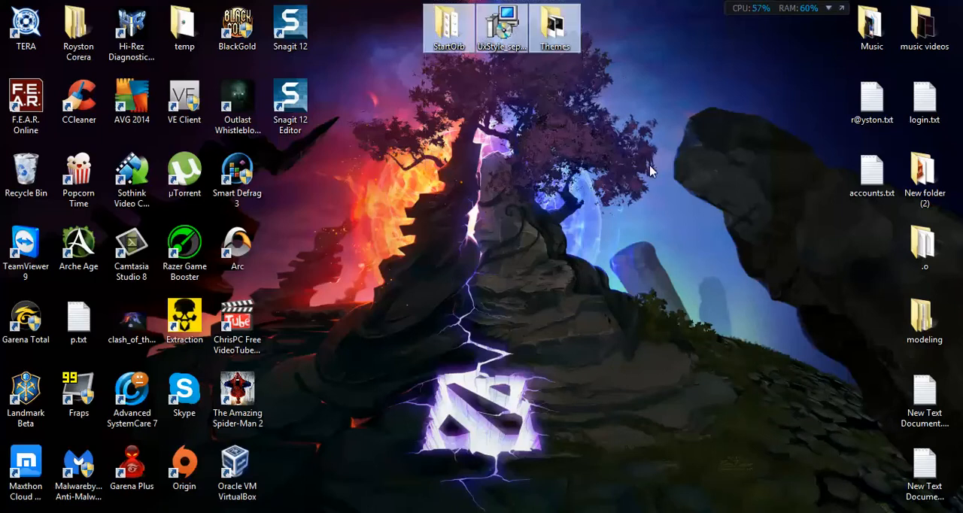
Run the UxStyle setup and close its window when done.
{"action": "double_click", "coordinate": [503, 23]}
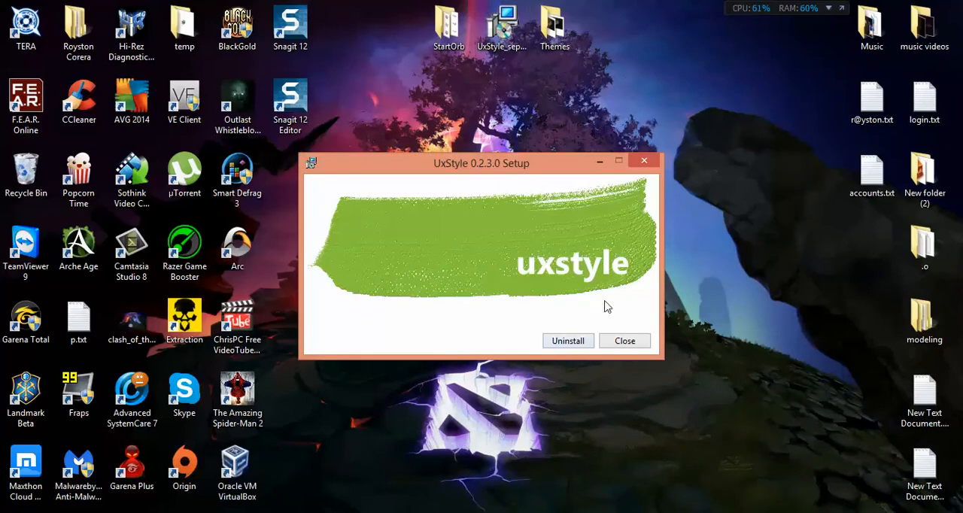
{"action": "mouse_move", "coordinate": [611, 351]}
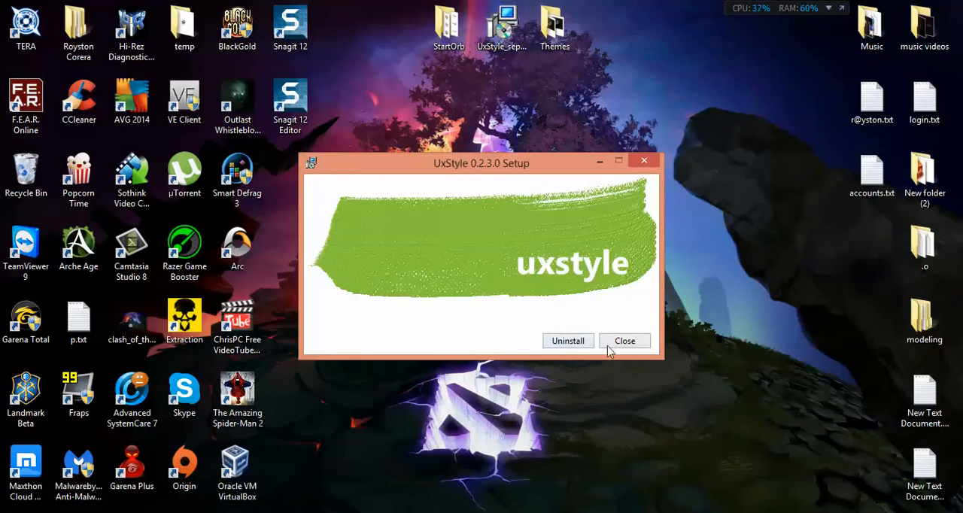
{"action": "mouse_move", "coordinate": [587, 288]}
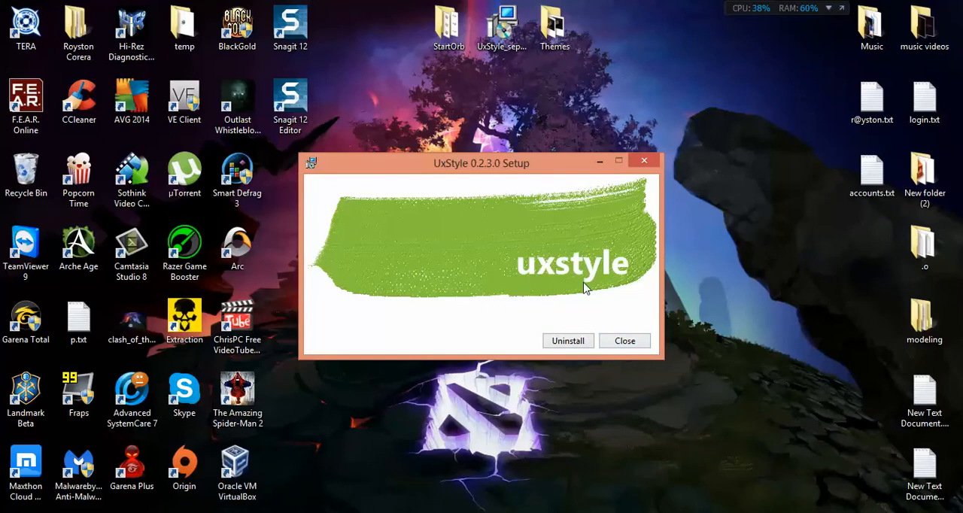
{"action": "mouse_move", "coordinate": [603, 307]}
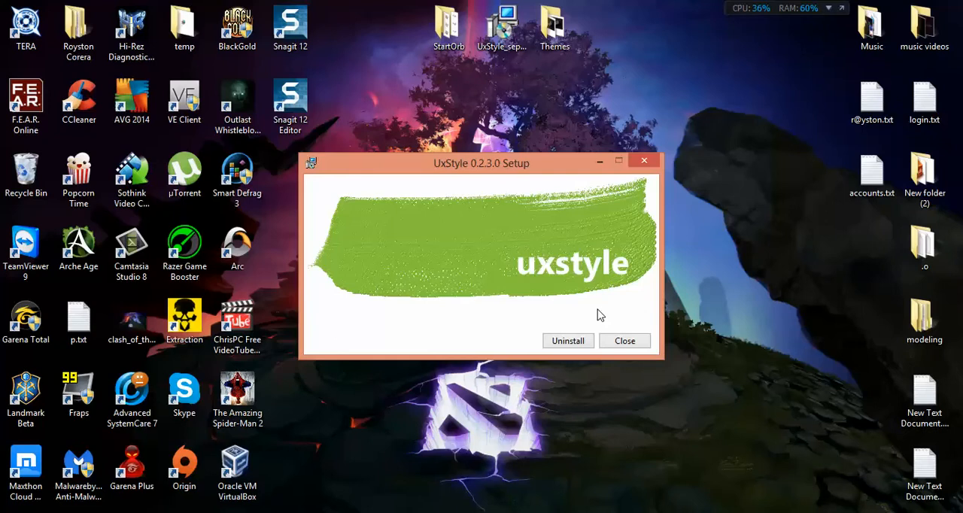
{"action": "mouse_move", "coordinate": [609, 337]}
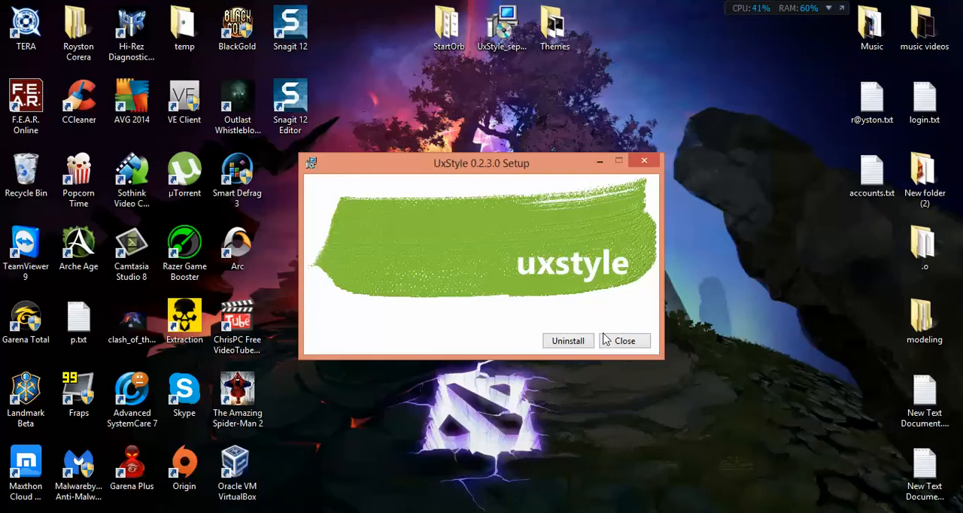
{"action": "left_click", "coordinate": [626, 340]}
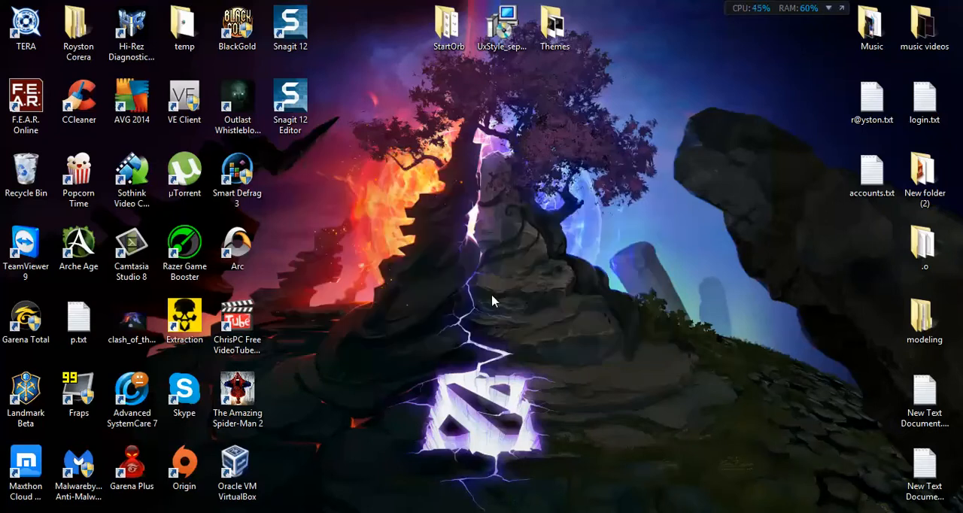
From the desktop Themes folder, navigate Explorer to Local Disk (C:) and into the Windows folder.
{"action": "left_click", "coordinate": [557, 23]}
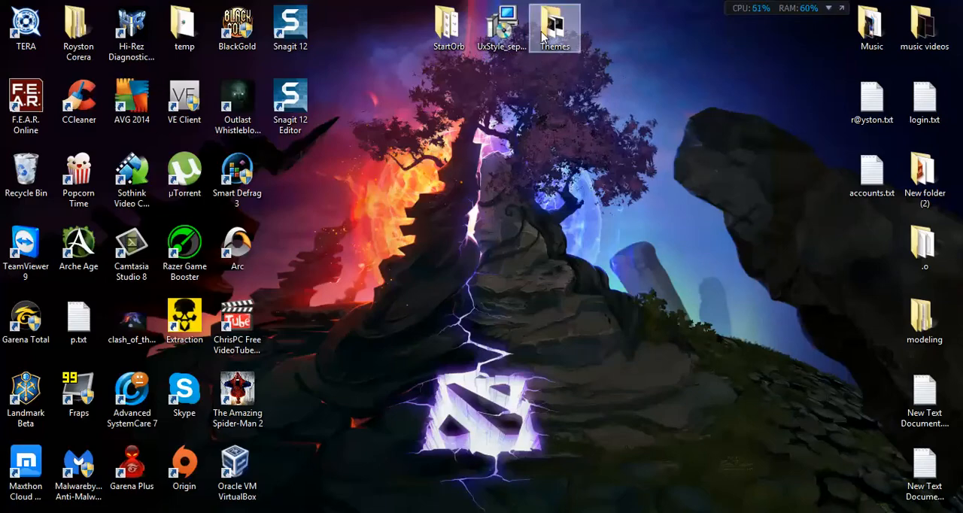
{"action": "double_click", "coordinate": [560, 21]}
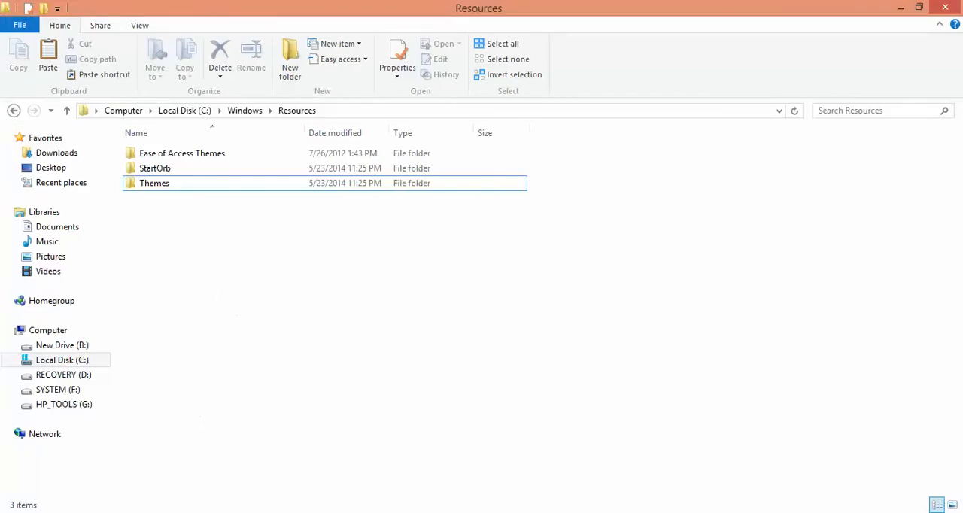
{"action": "left_click", "coordinate": [154, 184]}
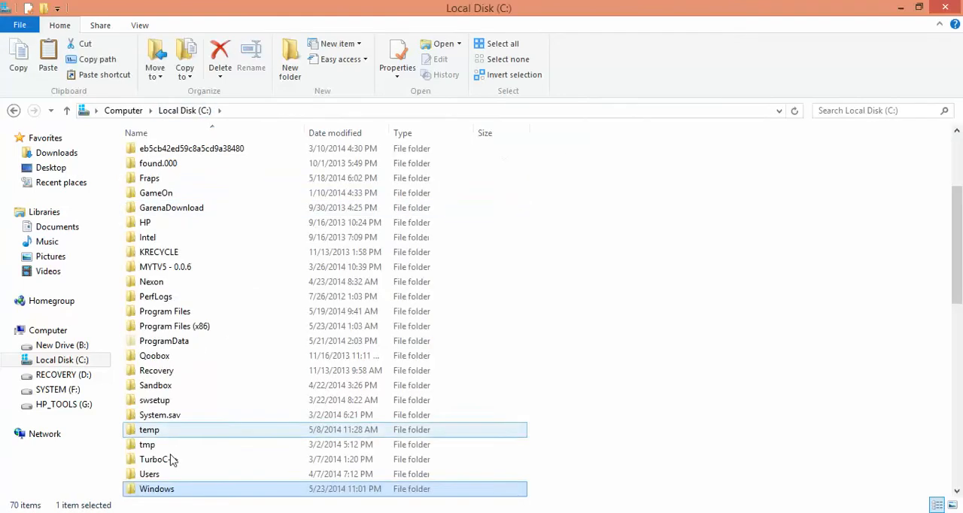
{"action": "double_click", "coordinate": [175, 485]}
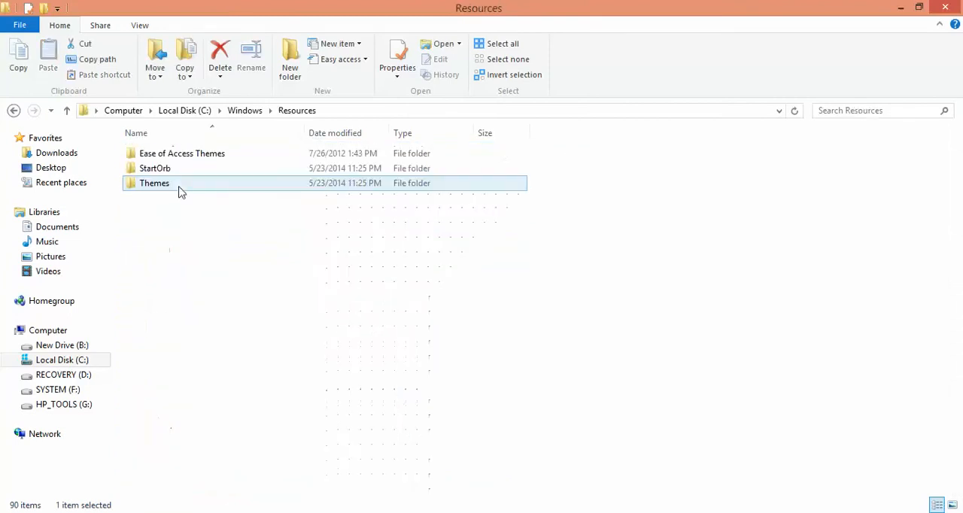
Paste the Steam theme files into C:\Windows\Resources\Themes, replacing same-named files.
{"action": "double_click", "coordinate": [154, 184]}
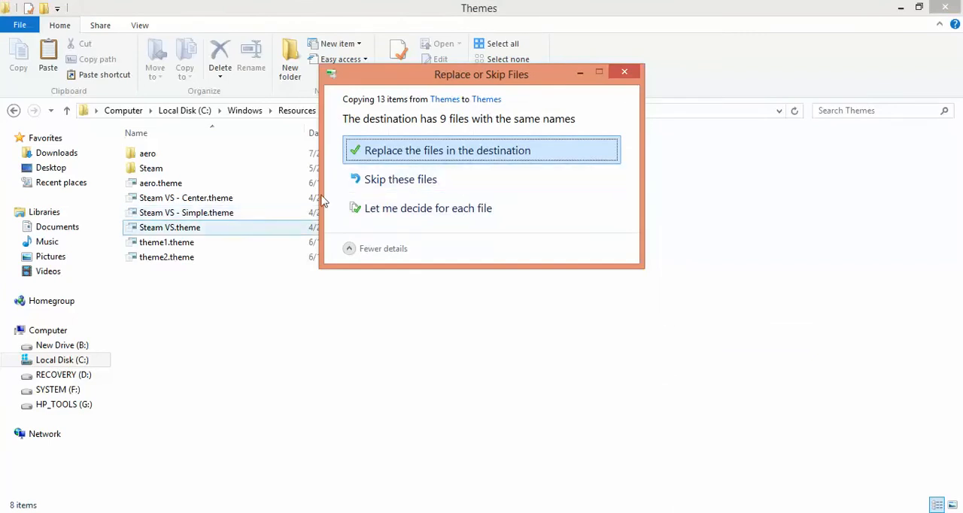
{"action": "left_click", "coordinate": [464, 151]}
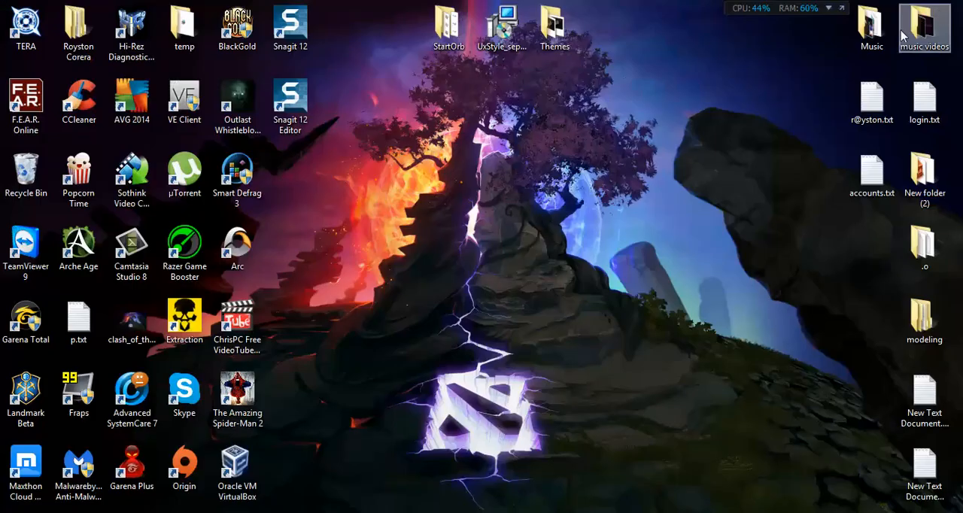
{"action": "mouse_move", "coordinate": [593, 139]}
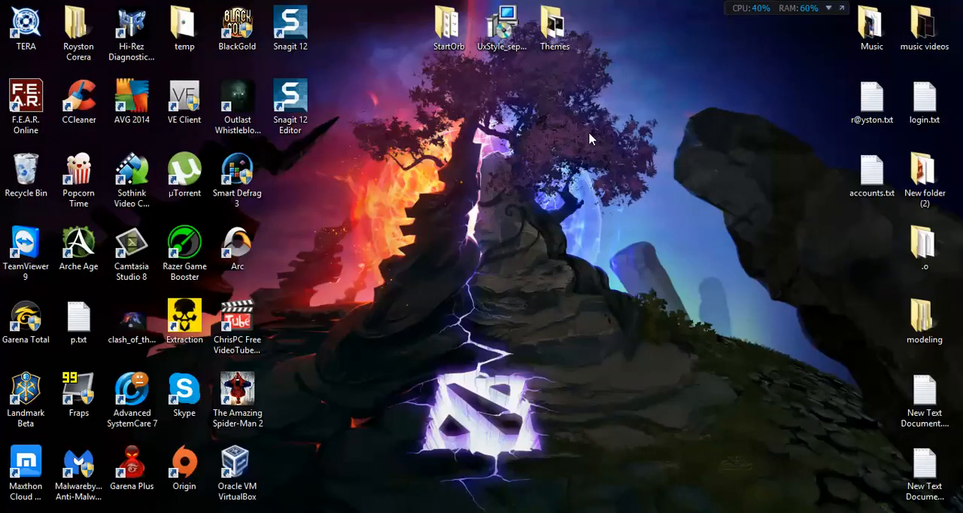
Bring up Personalization from the desktop's right-click menu.
{"action": "right_click", "coordinate": [590, 138]}
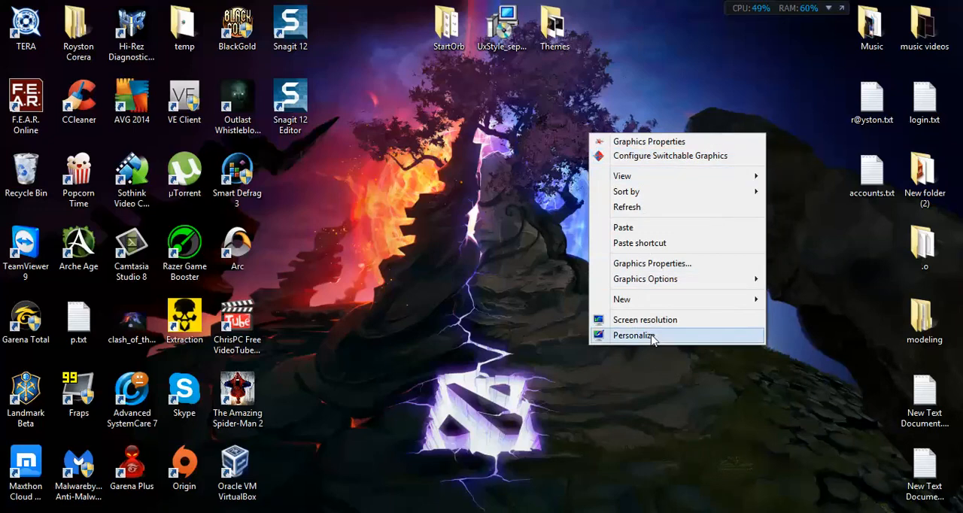
{"action": "left_click", "coordinate": [640, 335]}
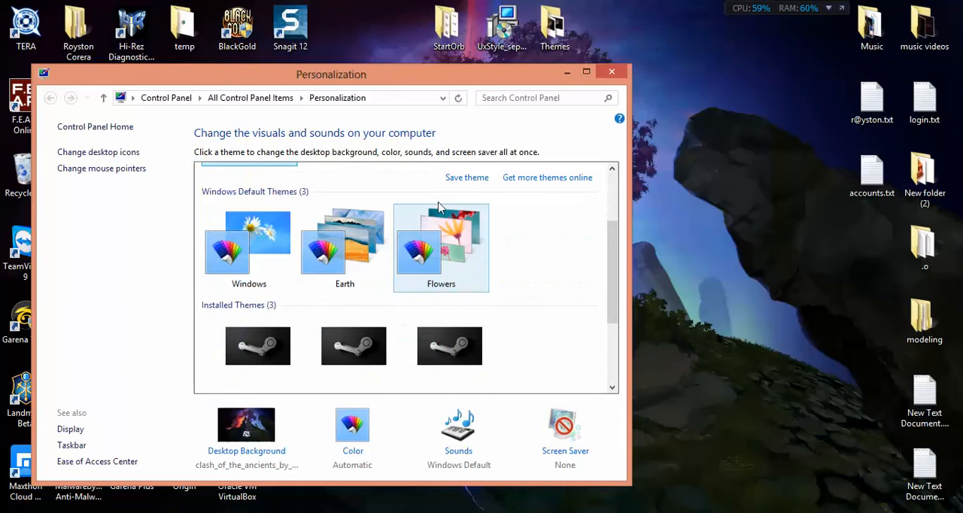
Select Steam VS under Installed Themes and close Personalization with the theme applied.
{"action": "scroll", "scroll_direction": "down", "scroll_amount": 3}
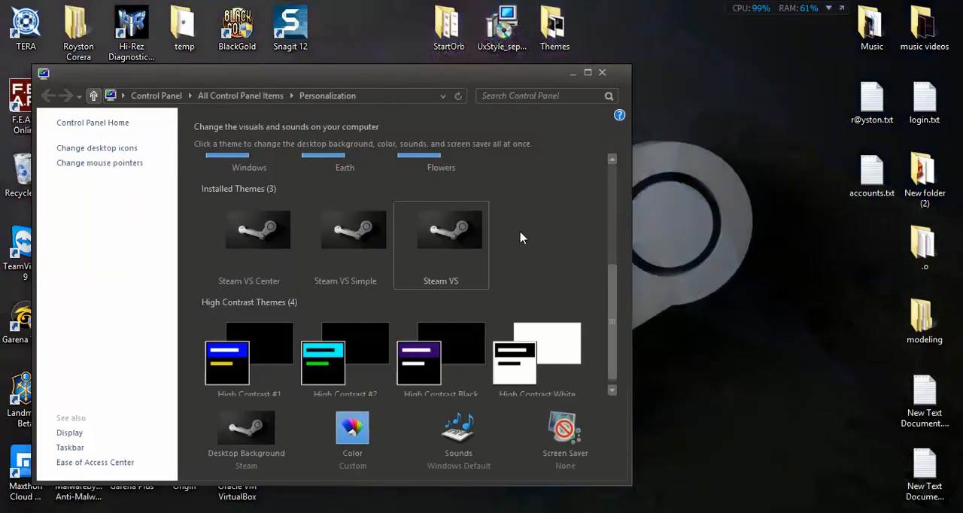
{"action": "left_click", "coordinate": [603, 72]}
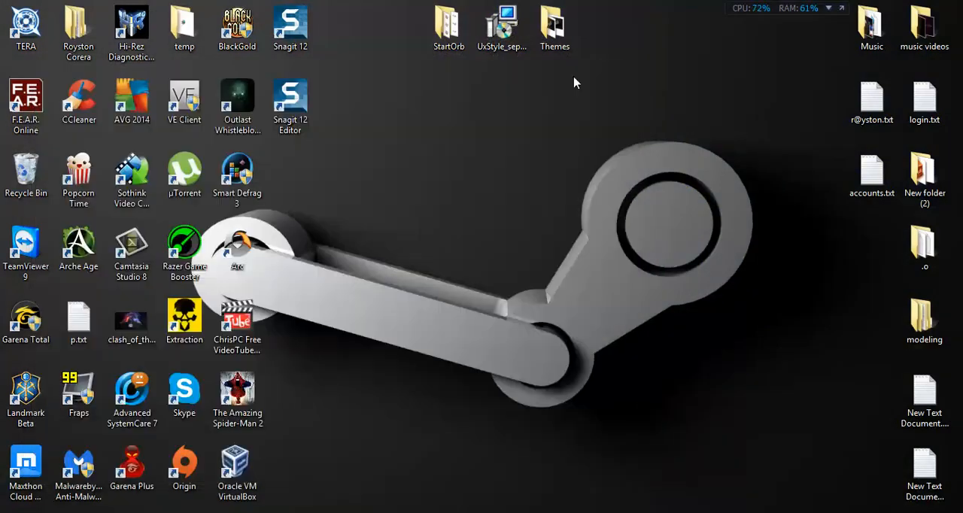